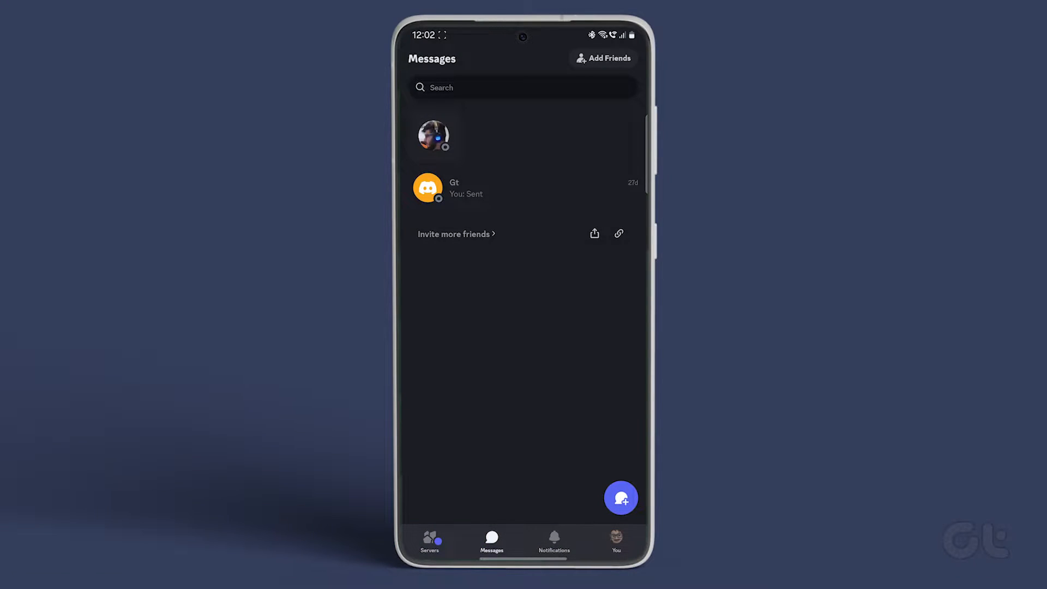
- Go to the You profile page and open Discord's Settings via the gear icon
click(616, 541)
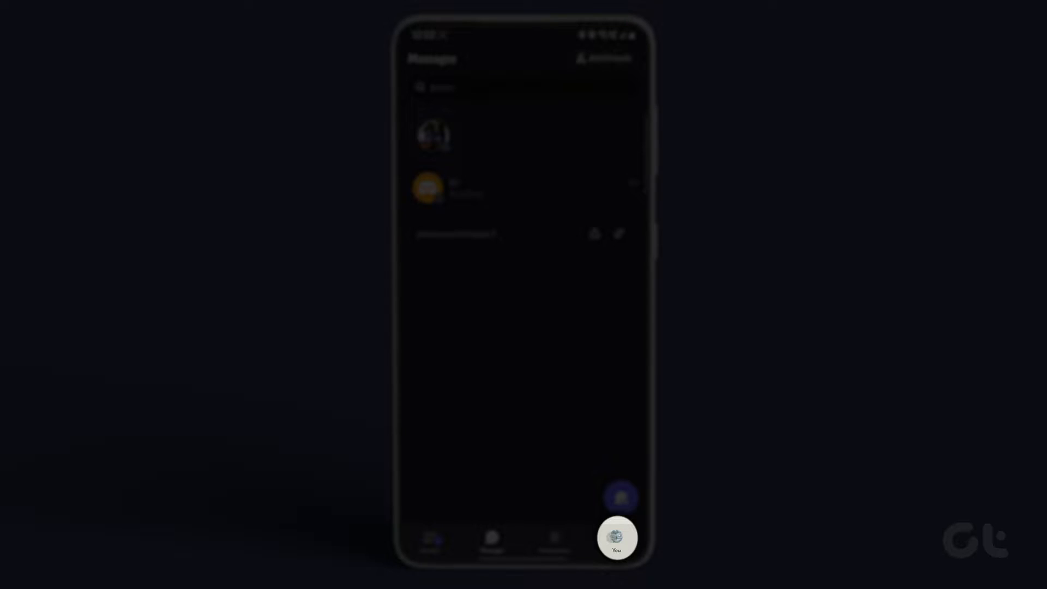
click(616, 538)
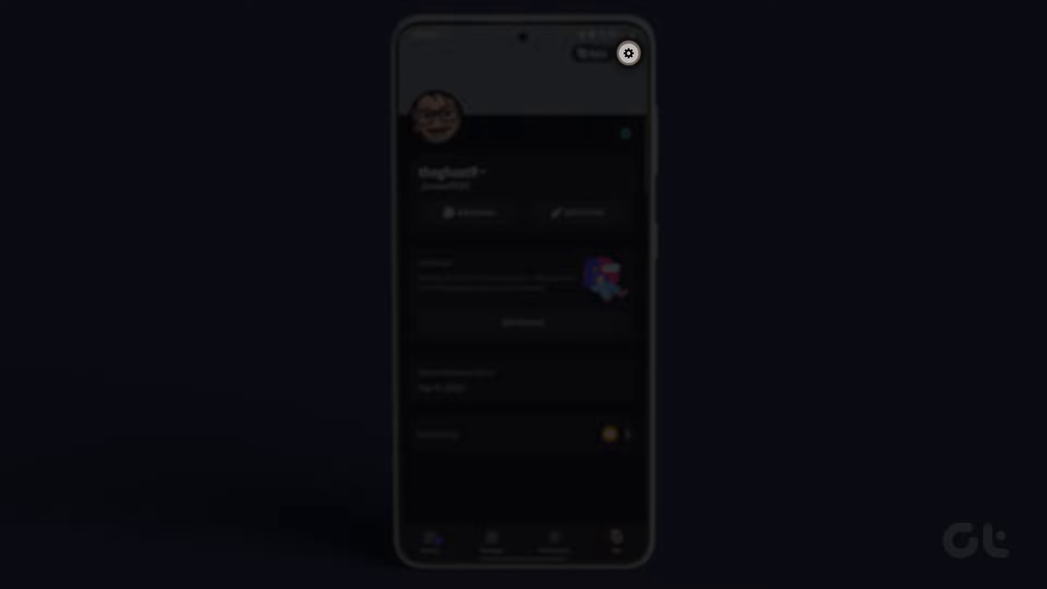
click(629, 53)
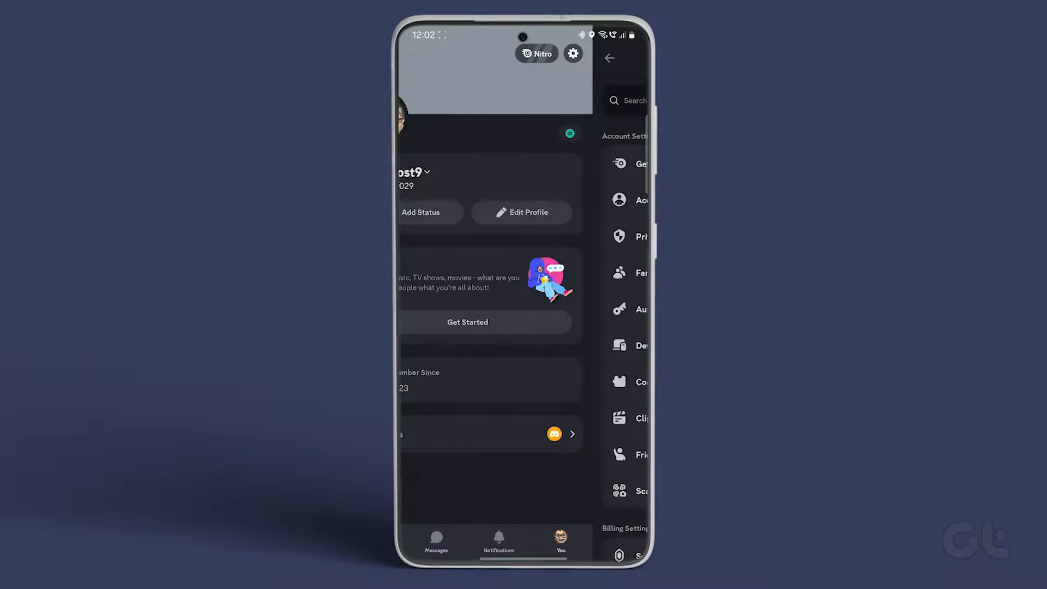
click(573, 54)
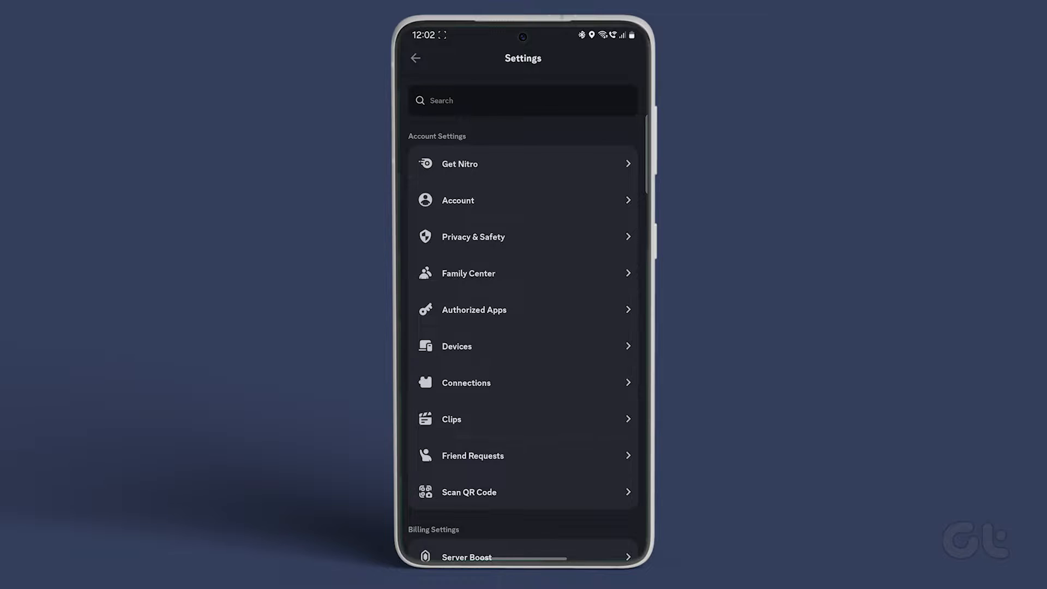
- Scroll to App Settings and open the Voice settings page
scroll(down, 3)
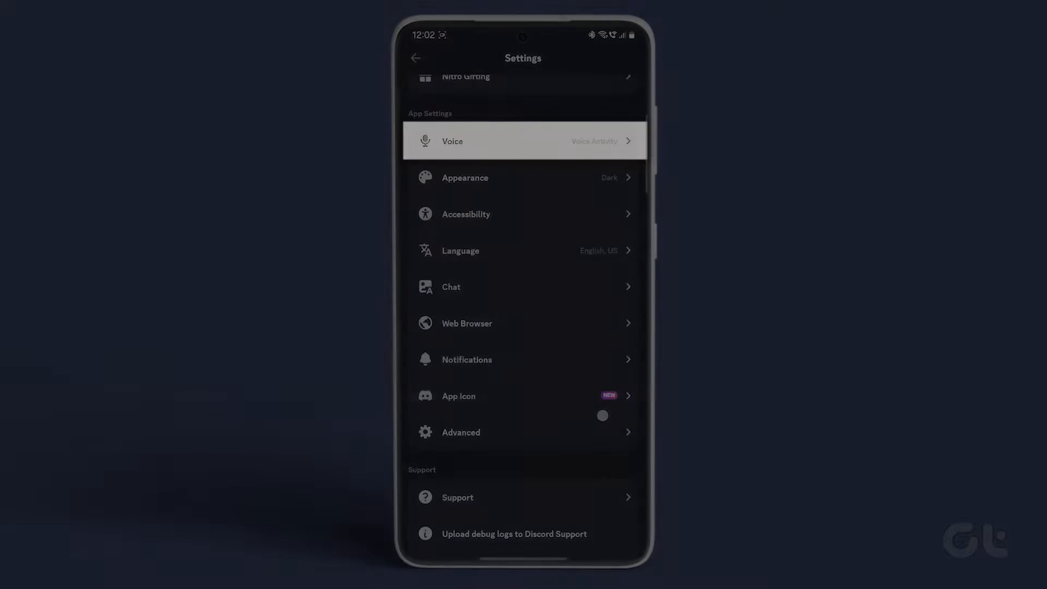
click(523, 141)
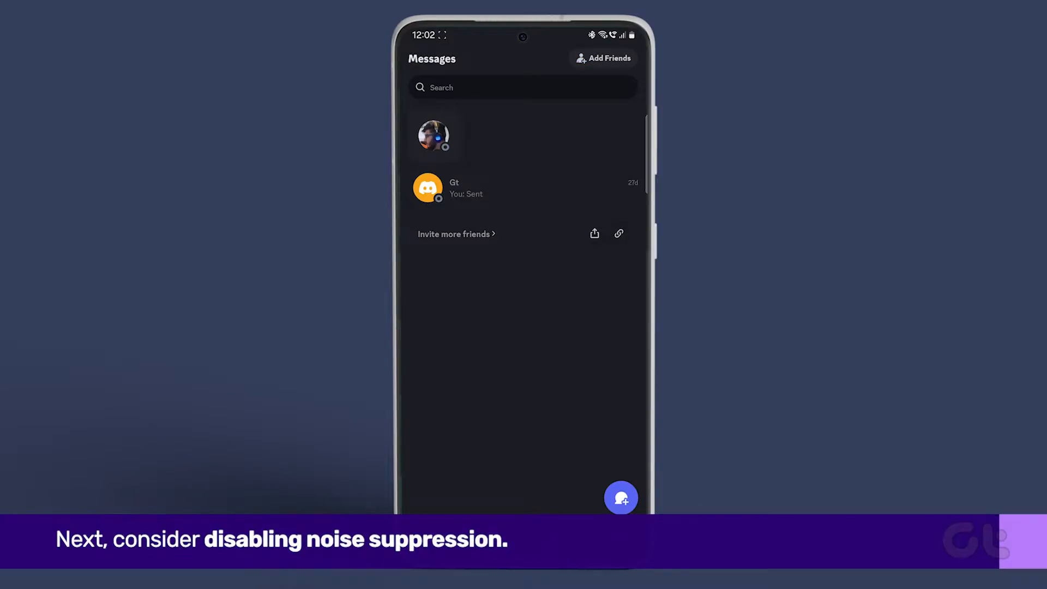
- Return to the You profile and reopen Settings at the App Settings section
click(615, 541)
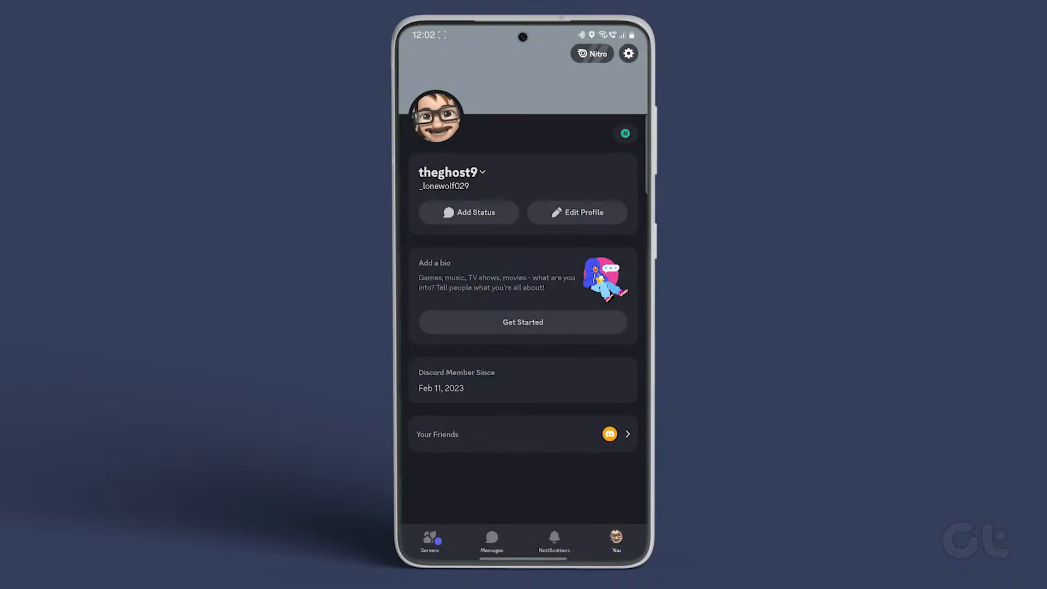
click(628, 53)
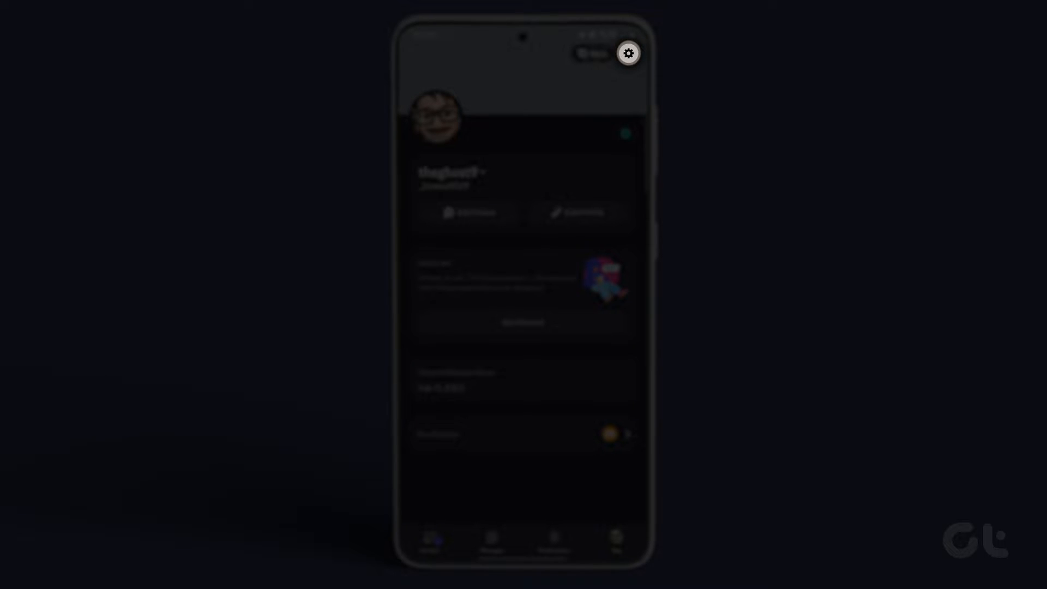
click(626, 52)
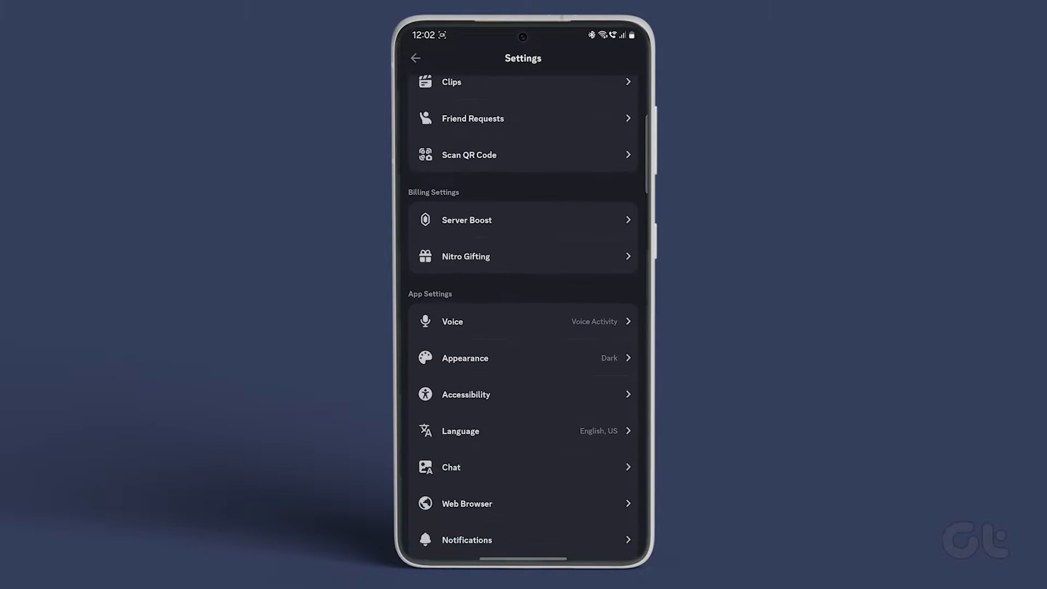
- Open Voice settings and scroll through input sensitivity, output volume and soundboard options
click(522, 321)
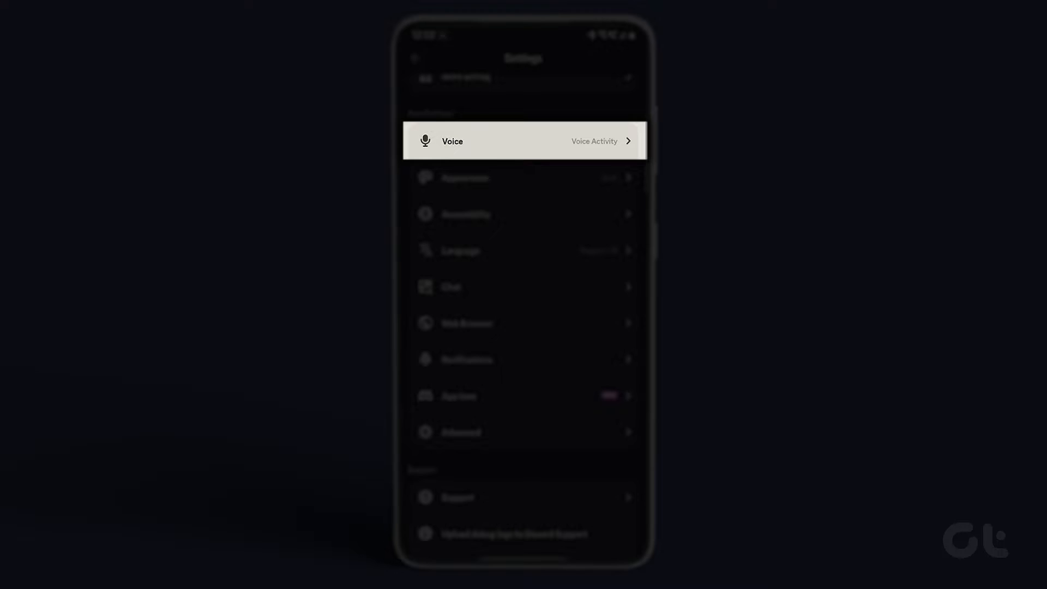
click(523, 141)
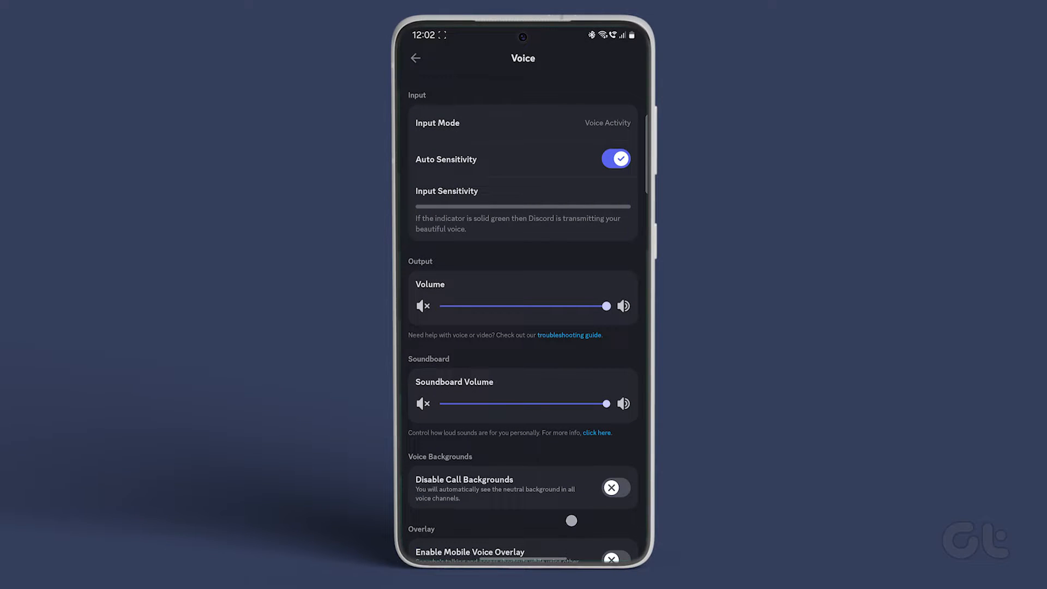
scroll(down, 3)
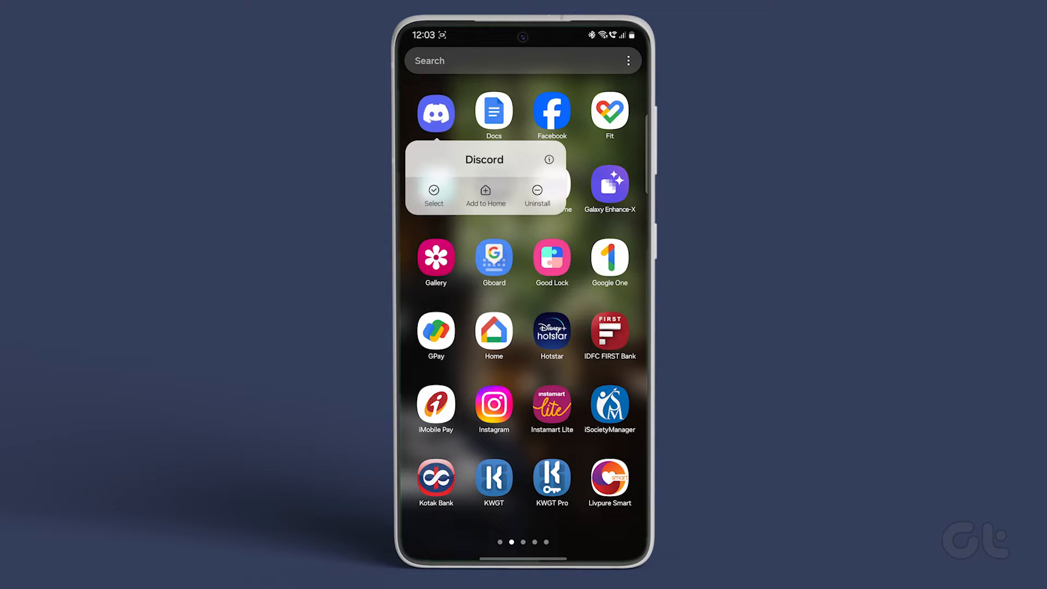
- Open Discord's Android App info page from its app drawer shortcut menu
click(549, 160)
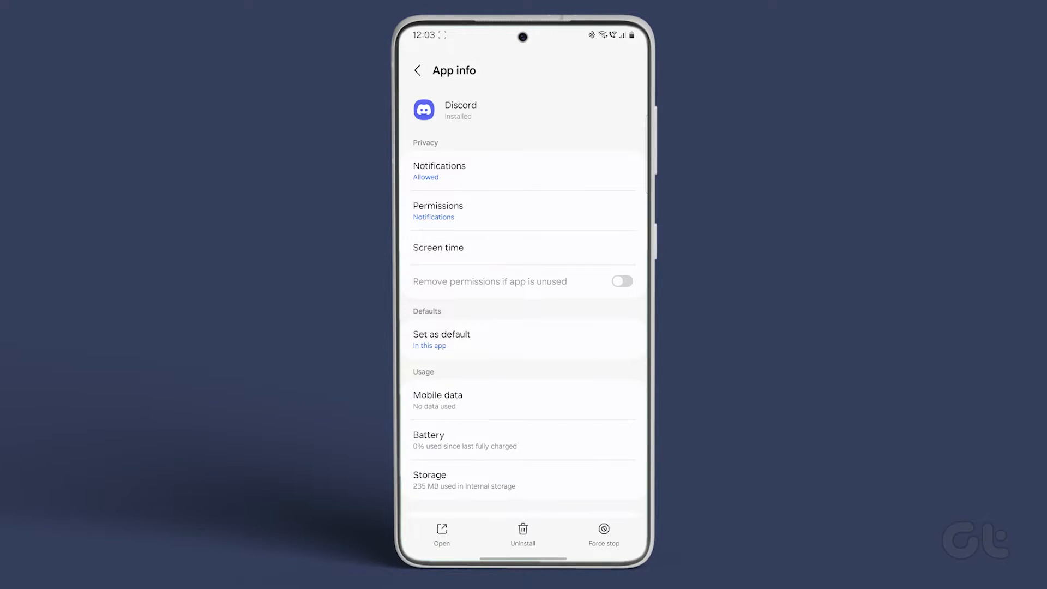